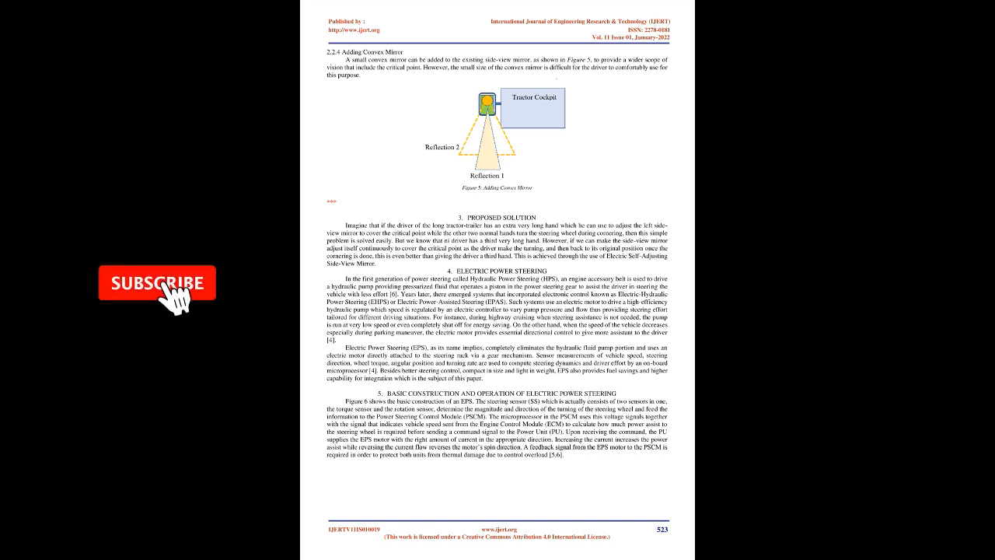
left_click(155, 282)
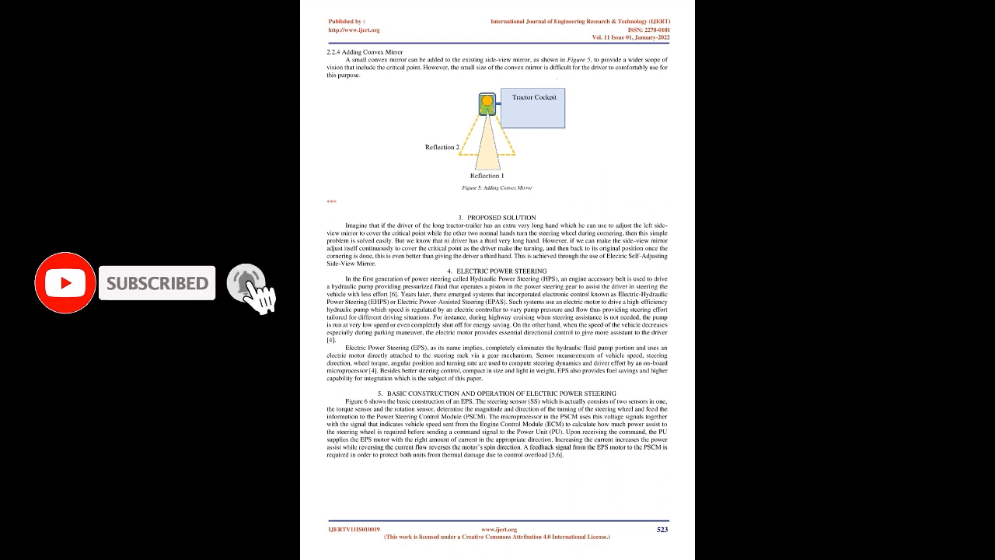